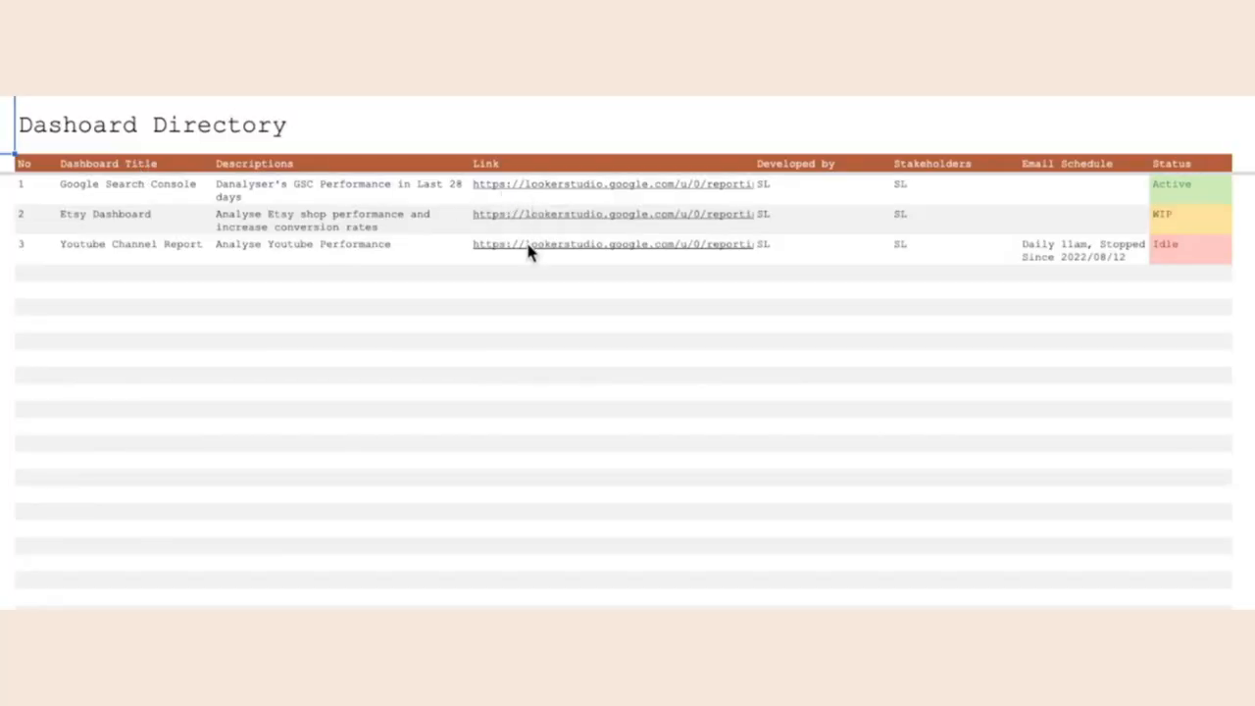
{"action": "mouse_move", "coordinate": [242, 185]}
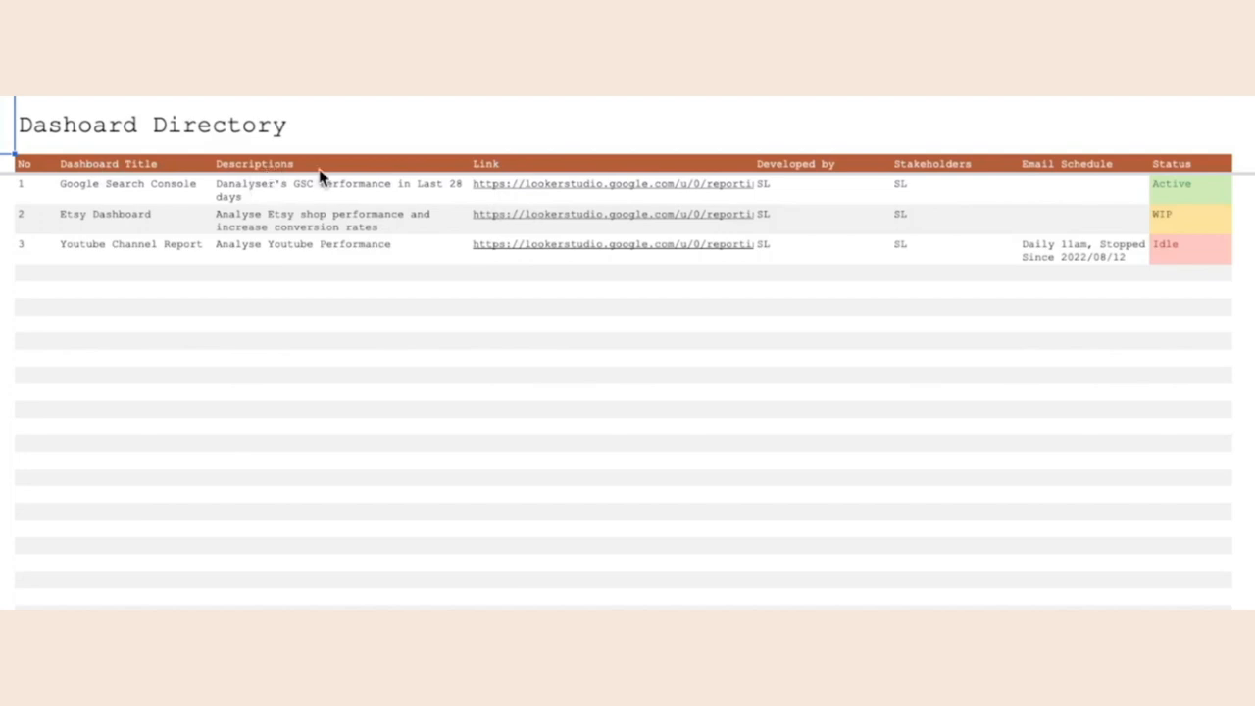
{"action": "mouse_move", "coordinate": [539, 193]}
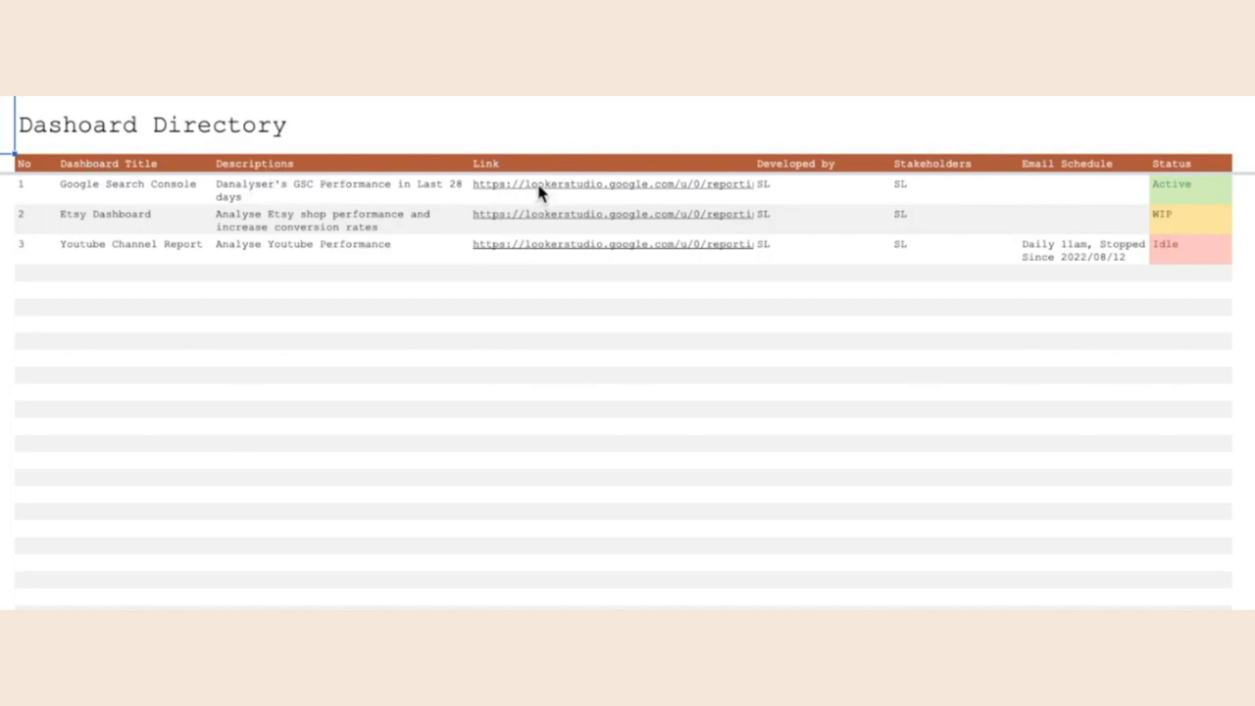
{"action": "mouse_move", "coordinate": [794, 174]}
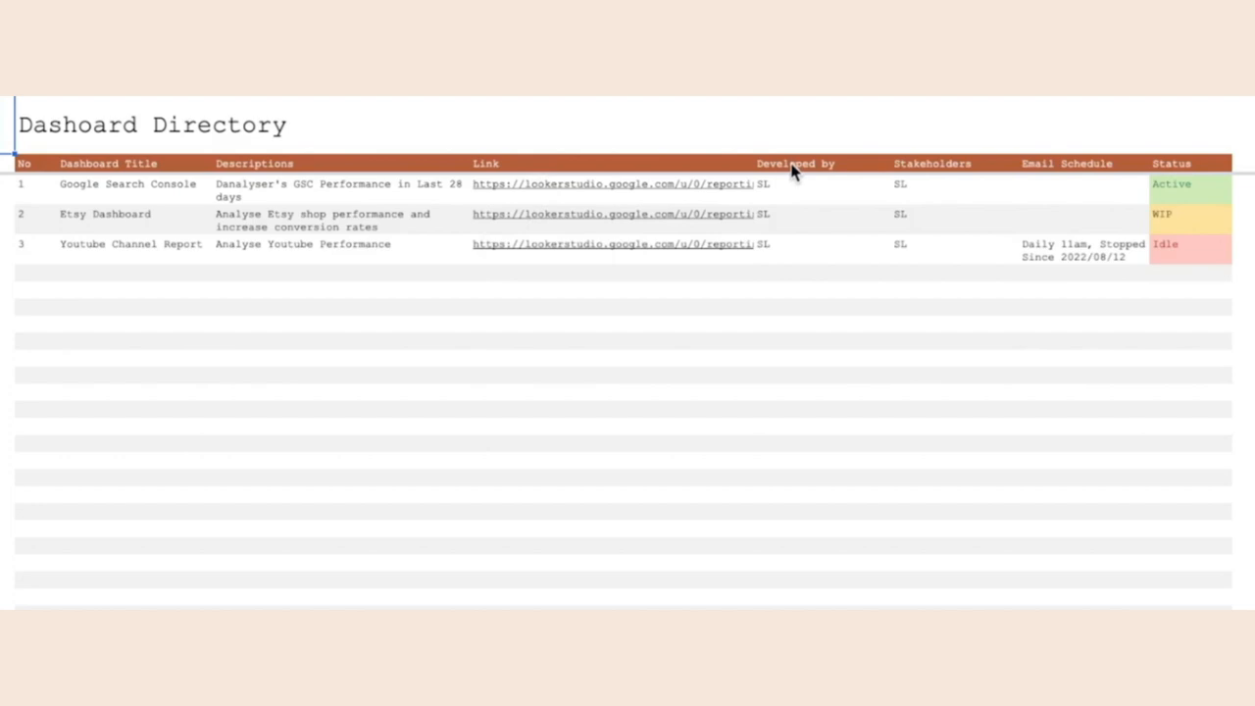
{"action": "left_click", "coordinate": [931, 163]}
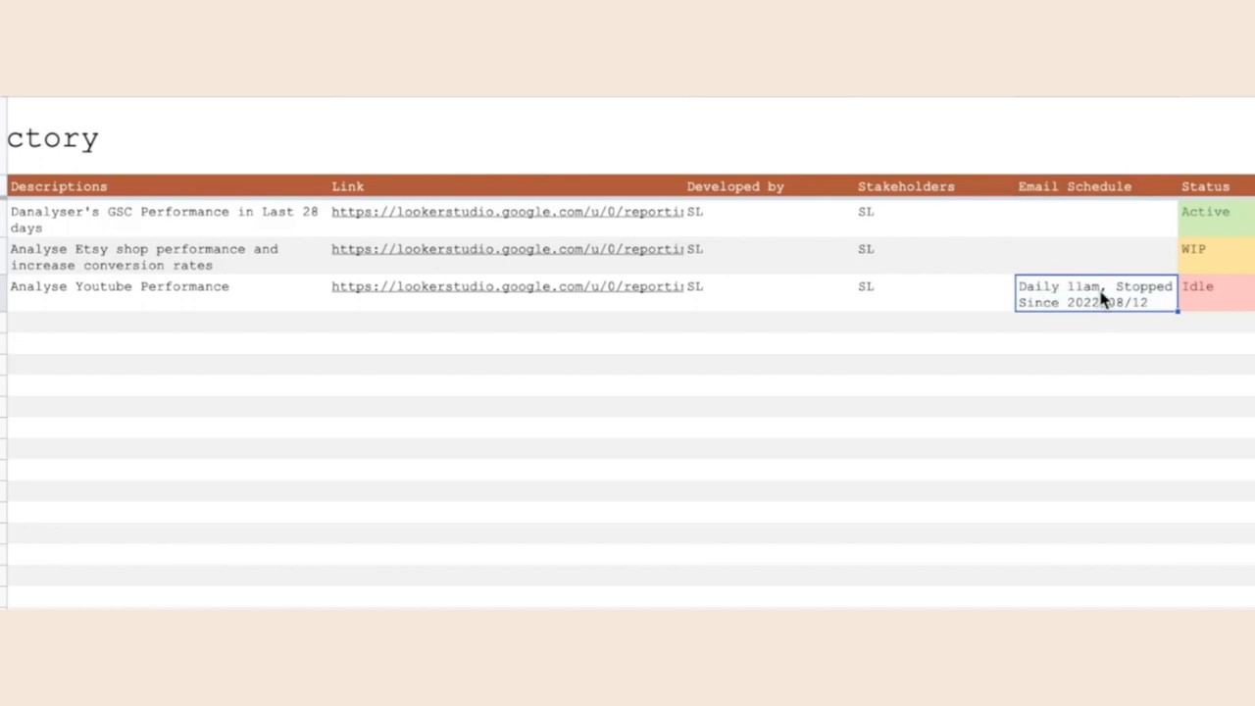
{"action": "mouse_move", "coordinate": [1124, 294]}
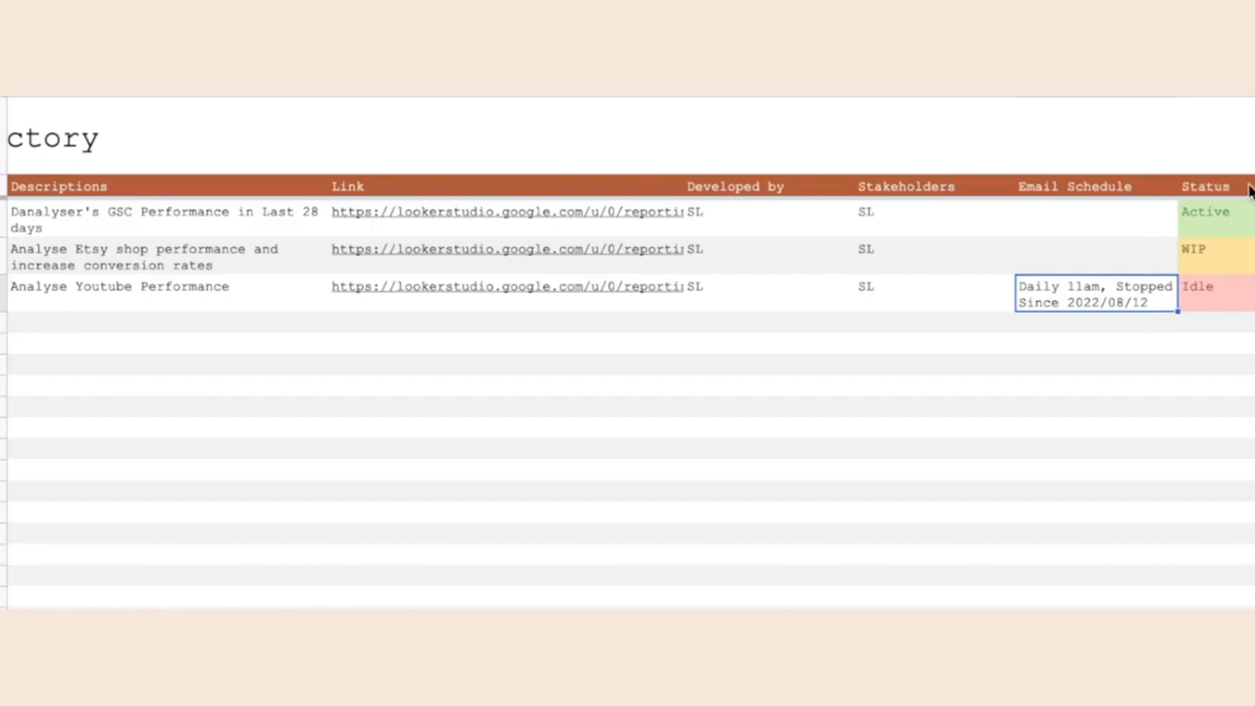
{"action": "left_click", "coordinate": [1216, 212]}
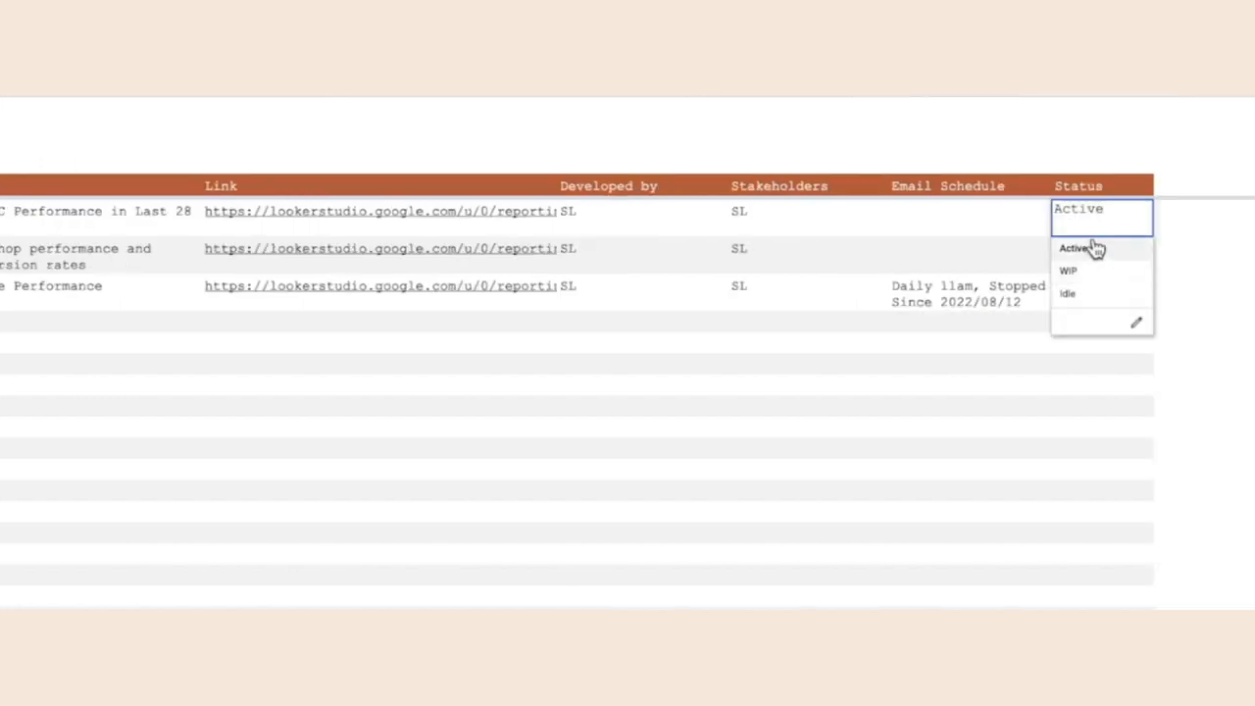
{"action": "left_click", "coordinate": [1067, 270]}
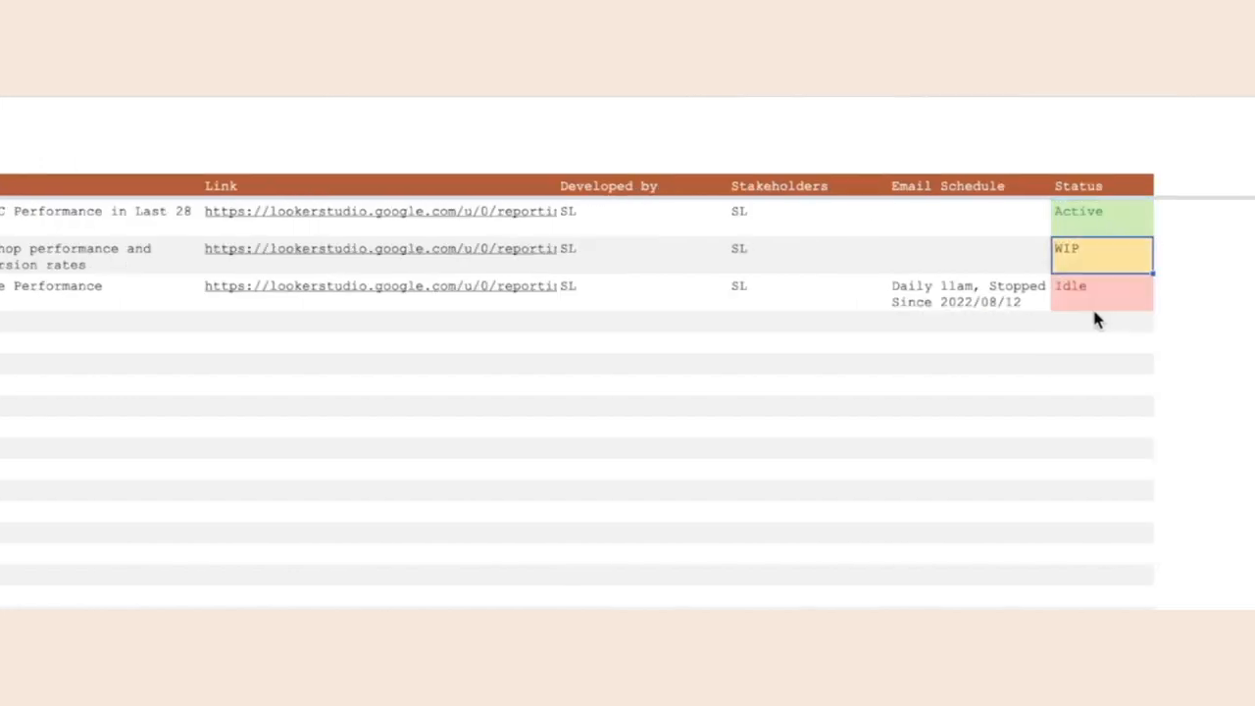
{"action": "left_click", "coordinate": [1098, 285]}
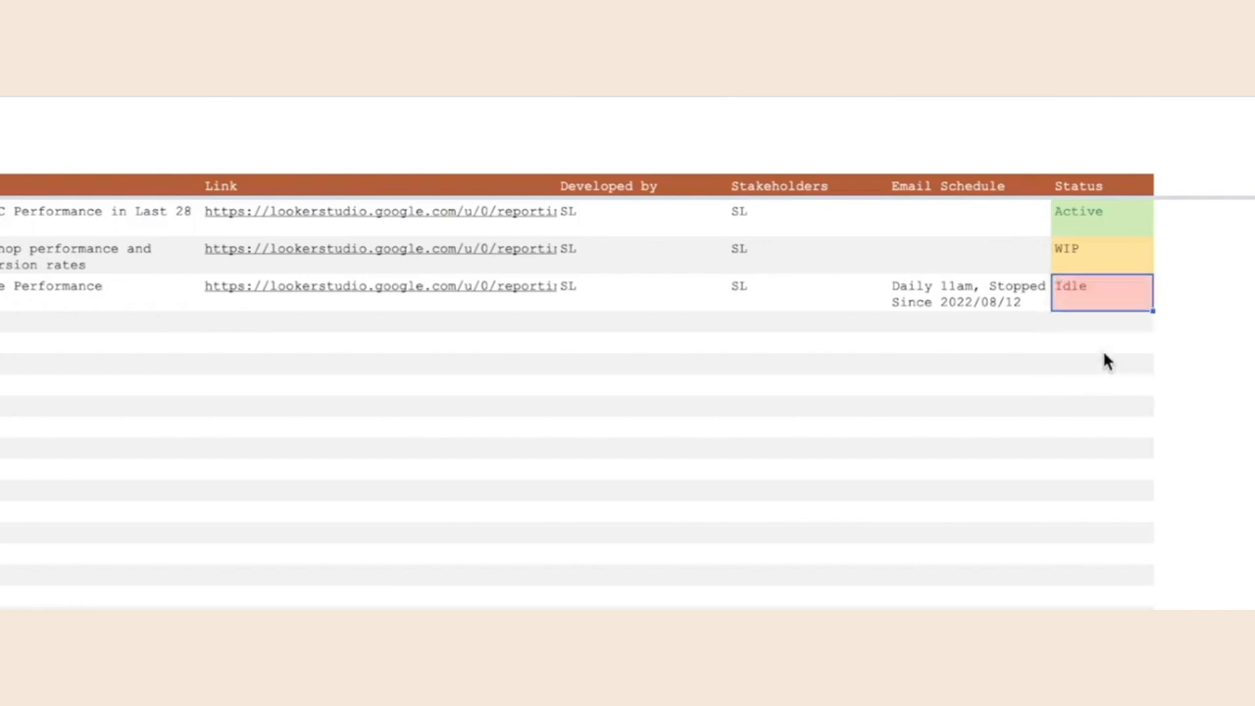
{"action": "scroll", "scroll_direction": "left", "scroll_amount": 3}
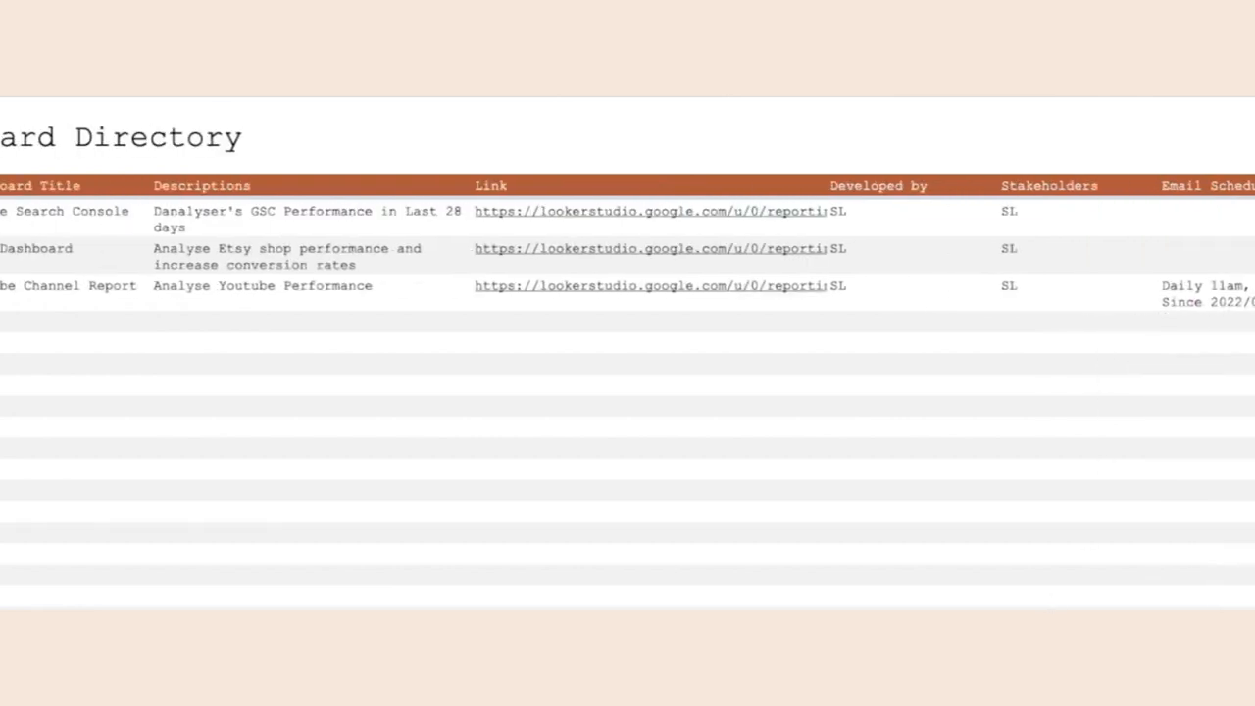